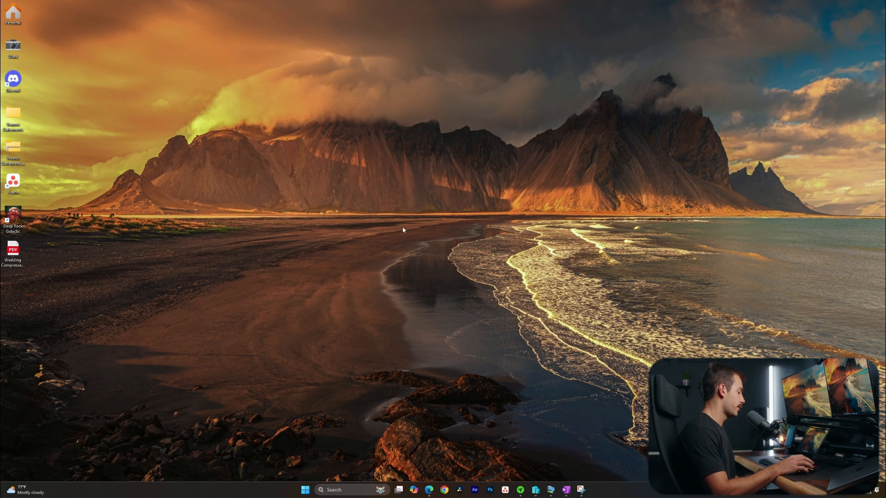
{"action": "mouse_move", "coordinate": [406, 228]}
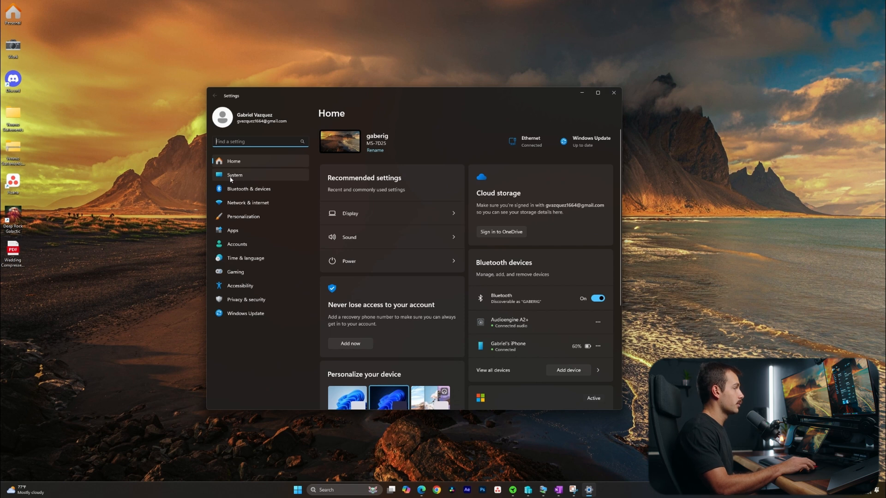
Step: Go to System settings and scroll through Storage Sense's weekly cleanup schedule
{"action": "left_click", "coordinate": [234, 175]}
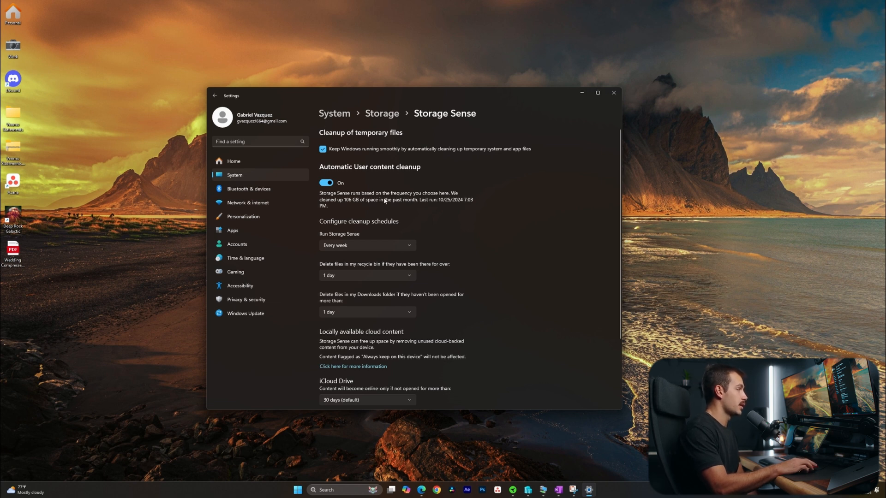
{"action": "scroll", "scroll_direction": "down", "scroll_amount": 3}
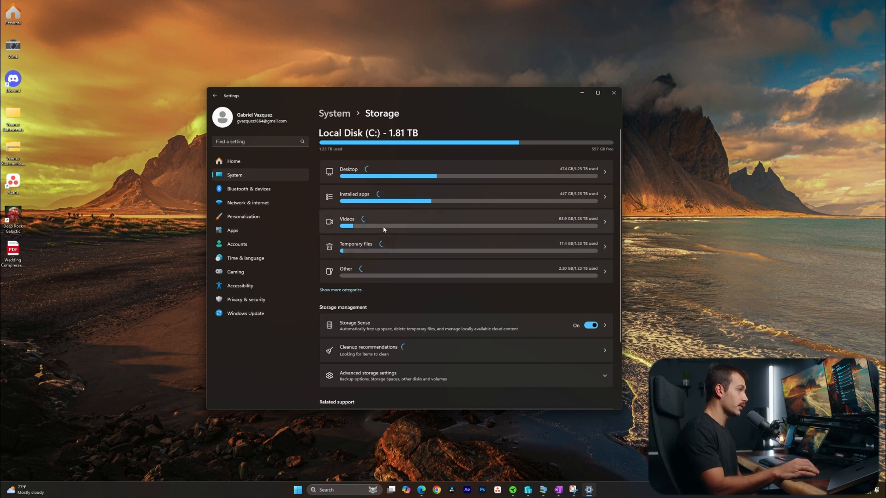
{"action": "mouse_move", "coordinate": [400, 247]}
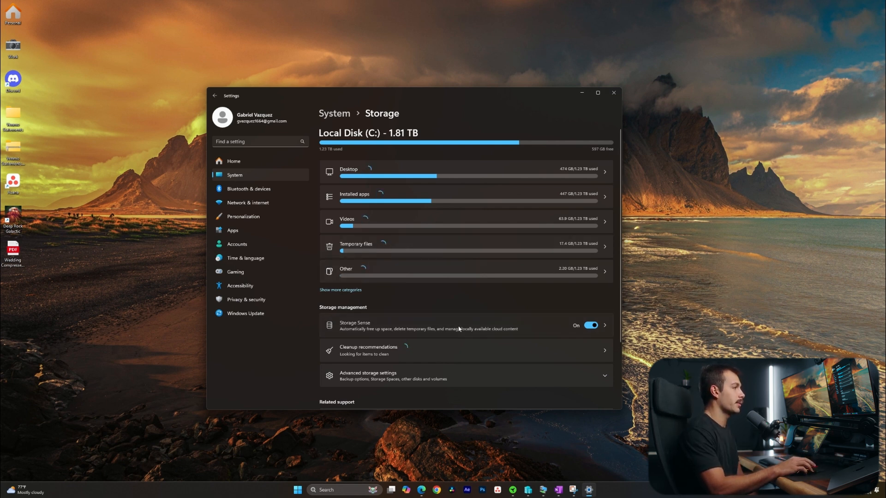
{"action": "left_click", "coordinate": [354, 325]}
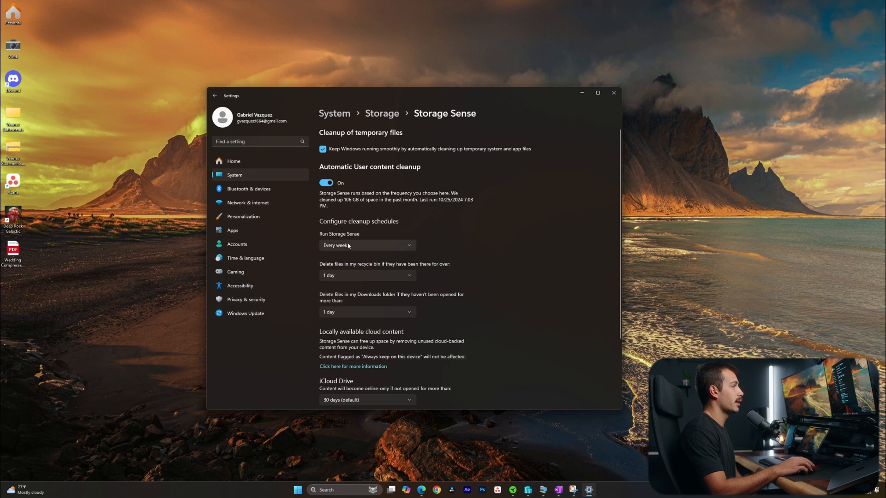
{"action": "scroll", "scroll_direction": "down", "scroll_amount": 3}
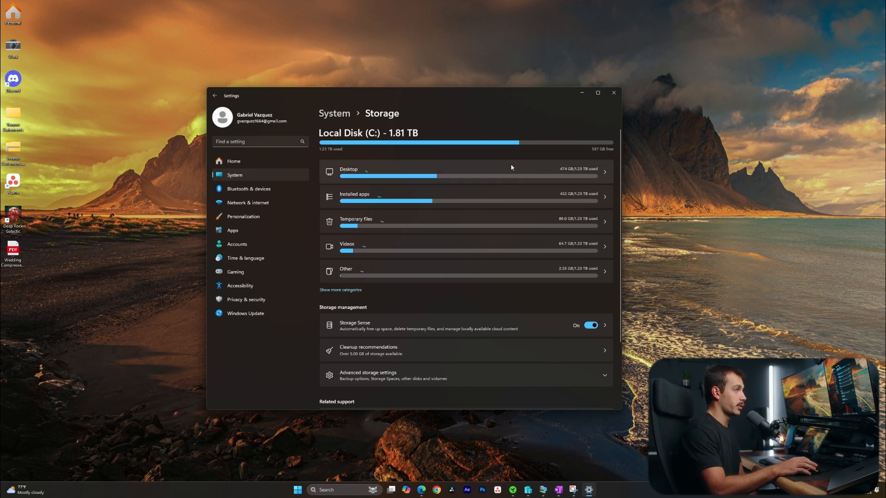
{"action": "mouse_move", "coordinate": [534, 168]}
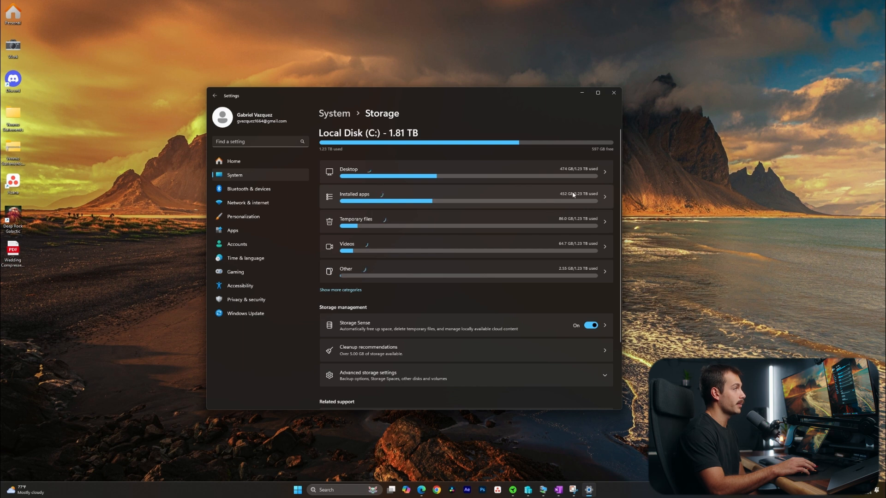
{"action": "mouse_move", "coordinate": [562, 246]}
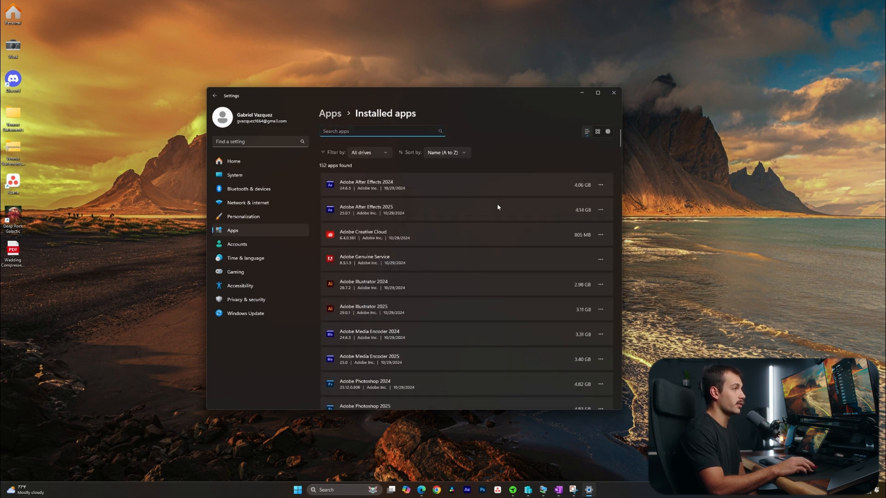
Step: Leave Installed apps and return to the System > Storage usage overview
{"action": "scroll", "scroll_direction": "down", "scroll_amount": 3}
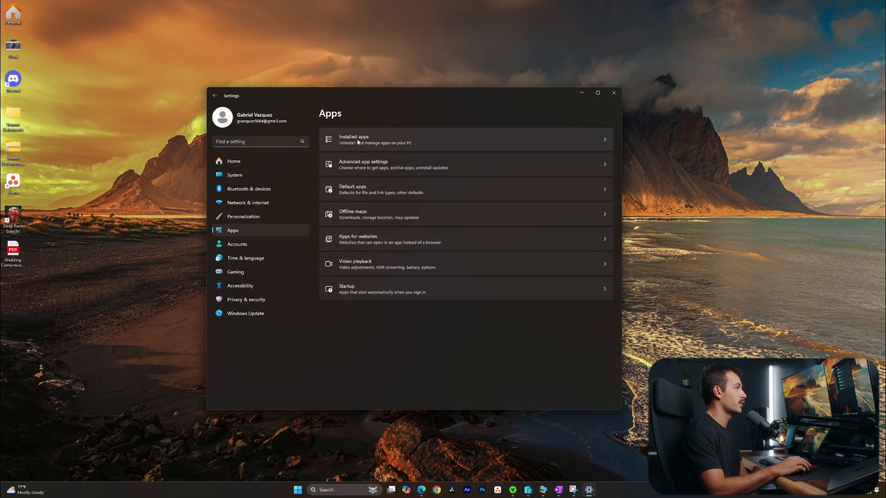
{"action": "left_click", "coordinate": [234, 174]}
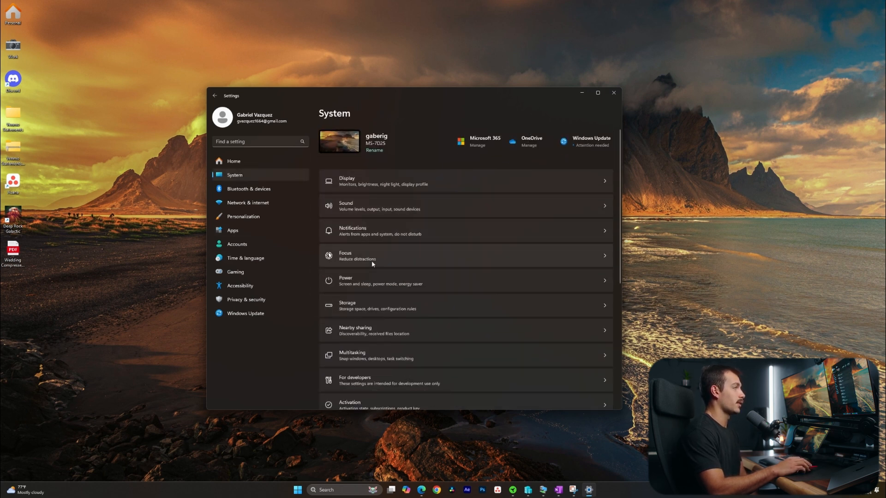
{"action": "left_click", "coordinate": [347, 305]}
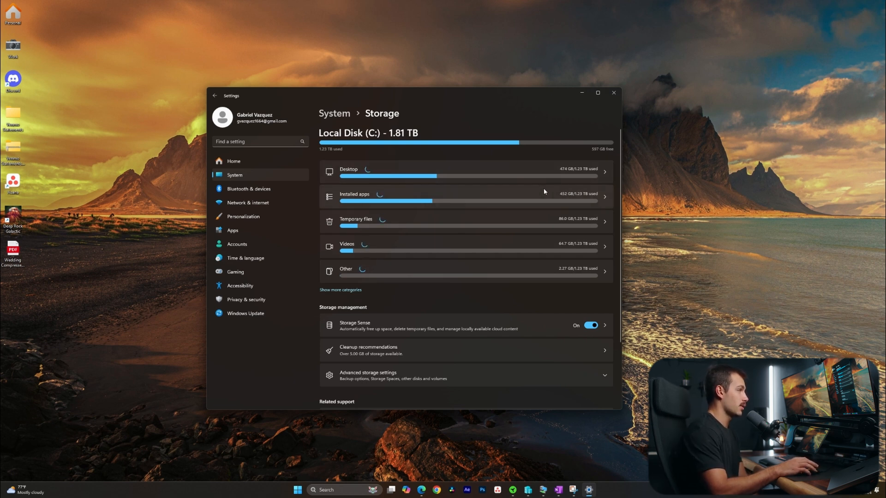
{"action": "mouse_move", "coordinate": [556, 201]}
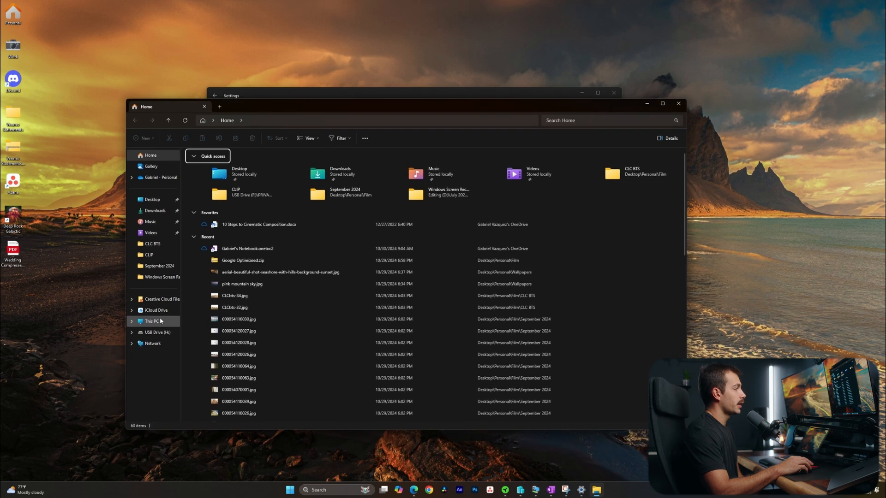
Step: Show This PC and check the free space on its four drives
{"action": "left_click", "coordinate": [151, 321]}
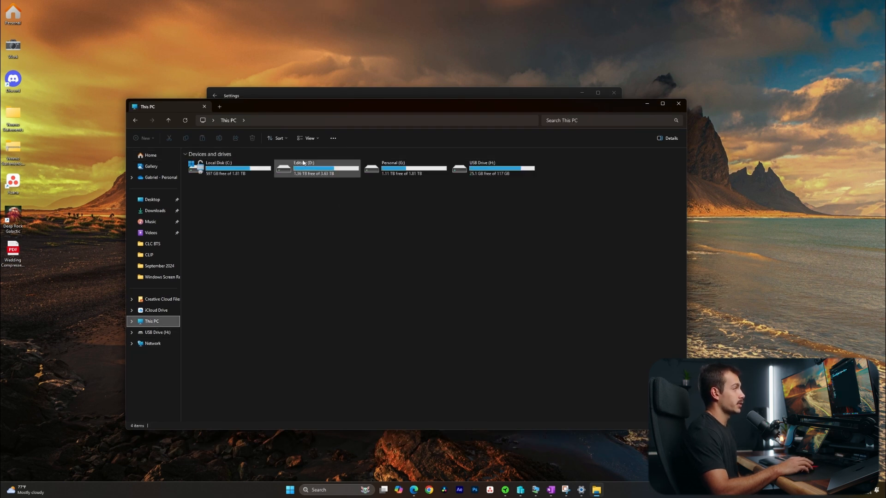
{"action": "mouse_move", "coordinate": [389, 166]}
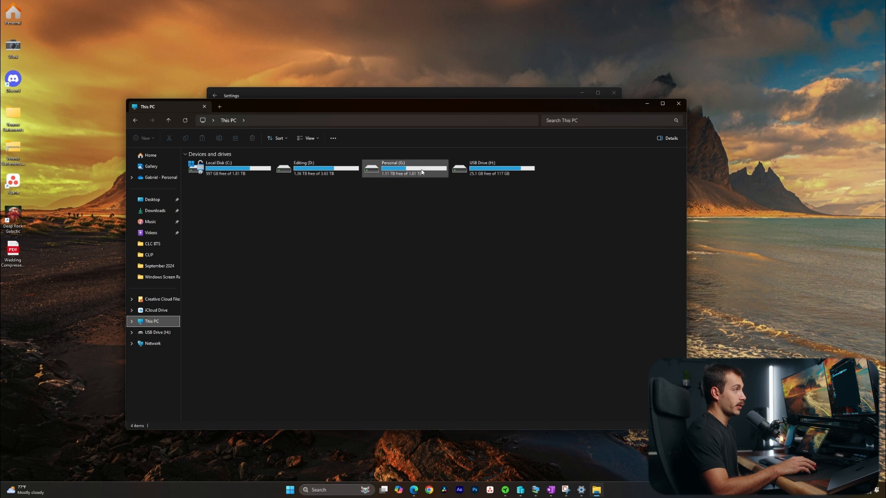
{"action": "left_click", "coordinate": [238, 168]}
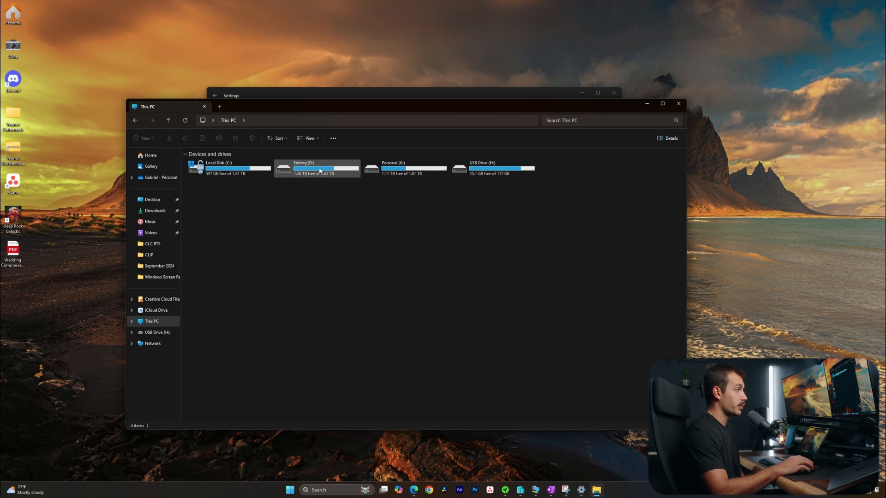
{"action": "mouse_move", "coordinate": [319, 170]}
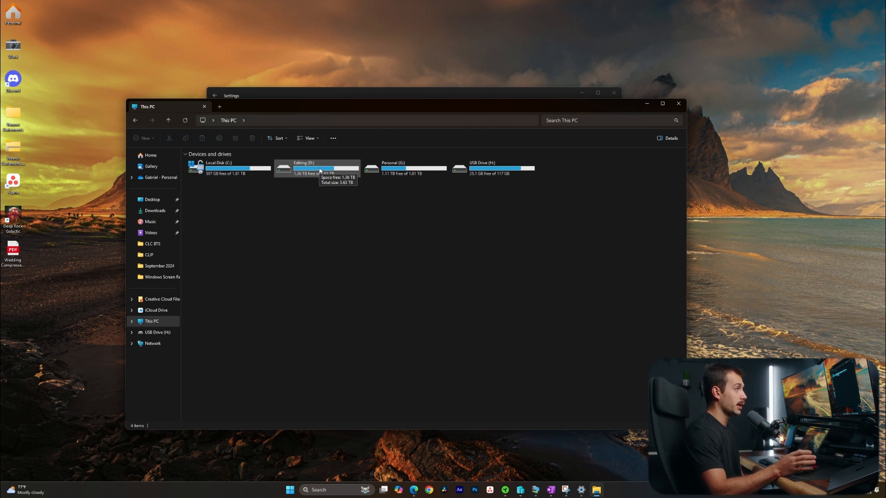
{"action": "mouse_move", "coordinate": [355, 159]}
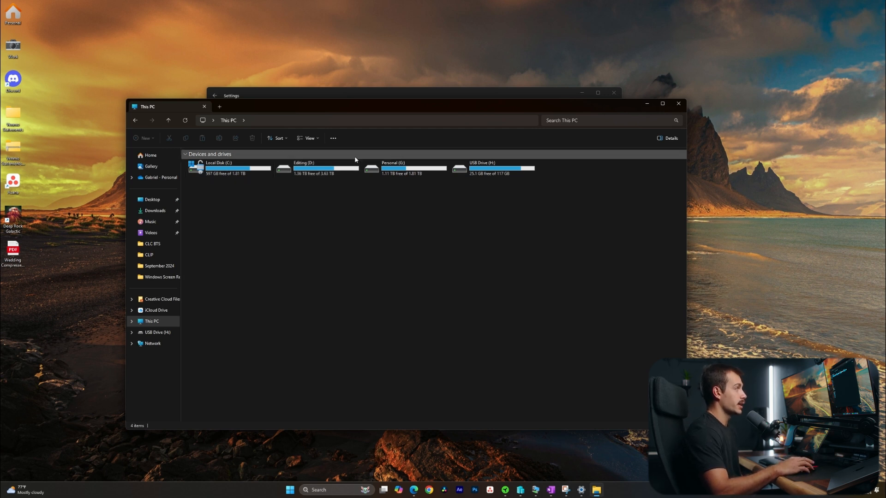
{"action": "left_click", "coordinate": [228, 167]}
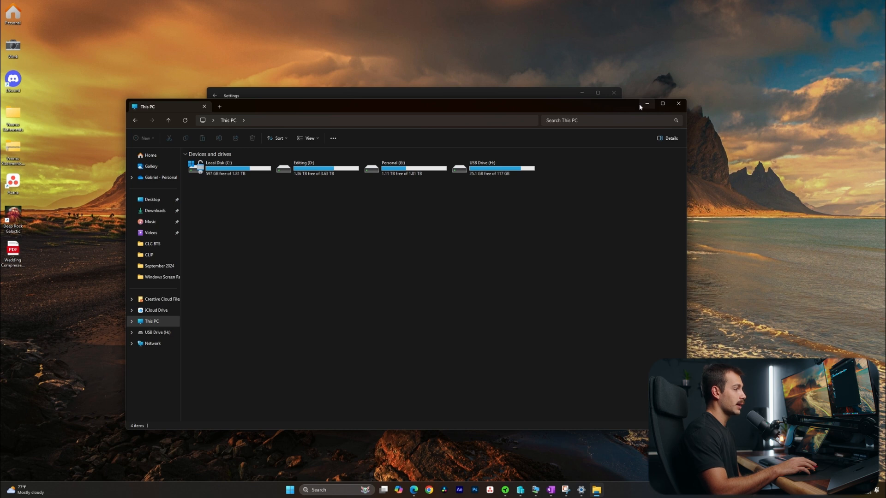
{"action": "mouse_move", "coordinate": [650, 104]}
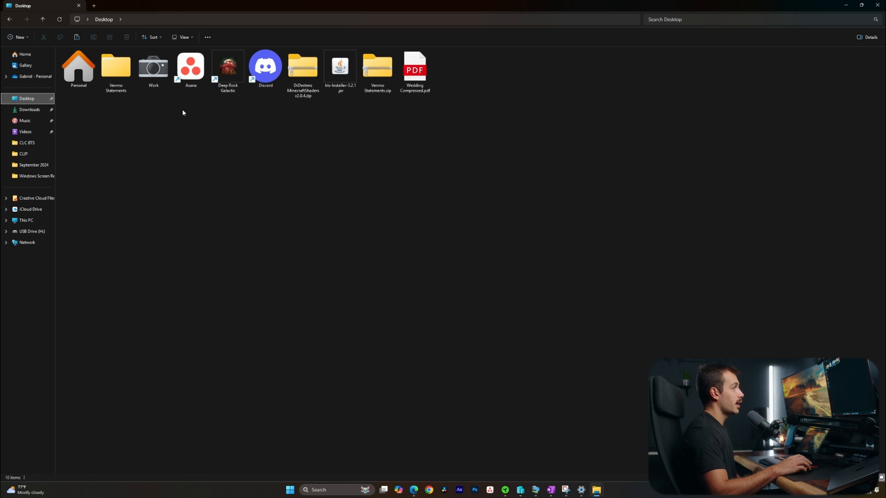
{"action": "mouse_move", "coordinate": [265, 68]}
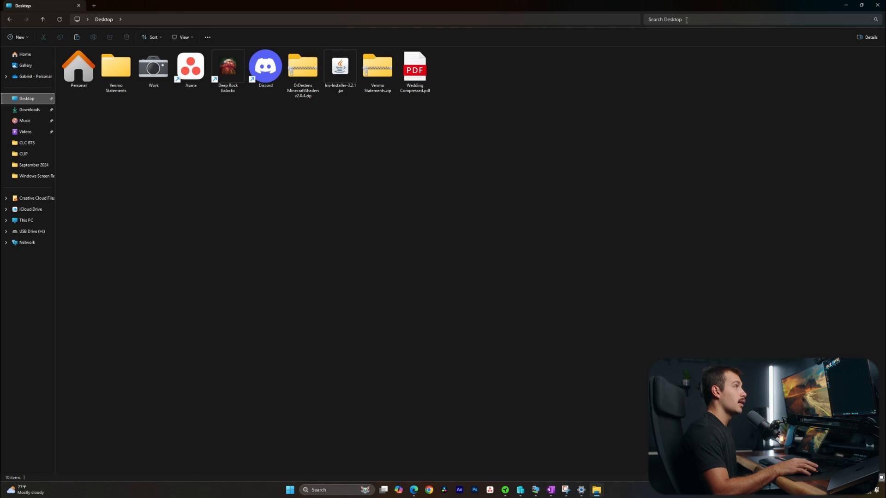
Step: Search the Desktop folder with the query 'size'
{"action": "left_click", "coordinate": [686, 20]}
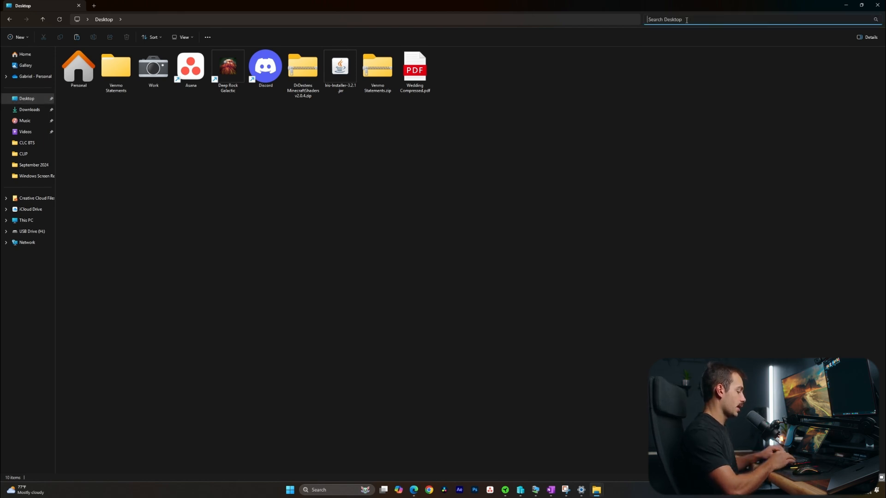
{"action": "type", "text": "size"}
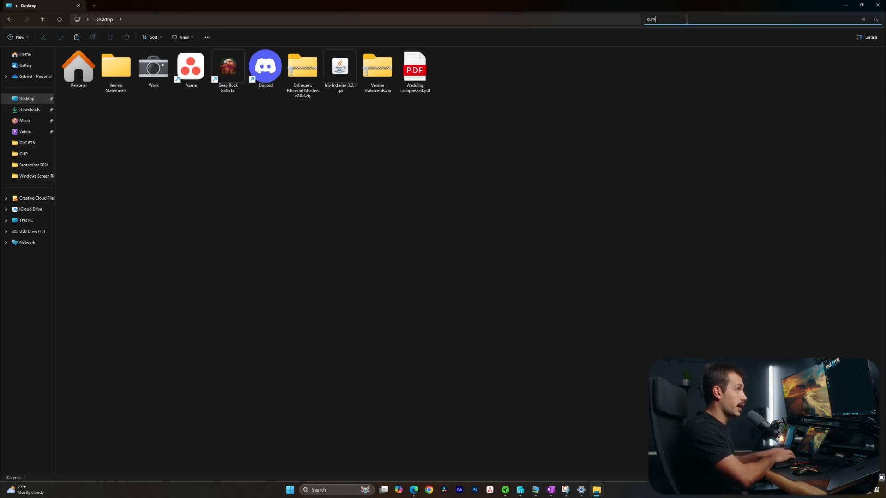
{"action": "key", "text": "Enter"}
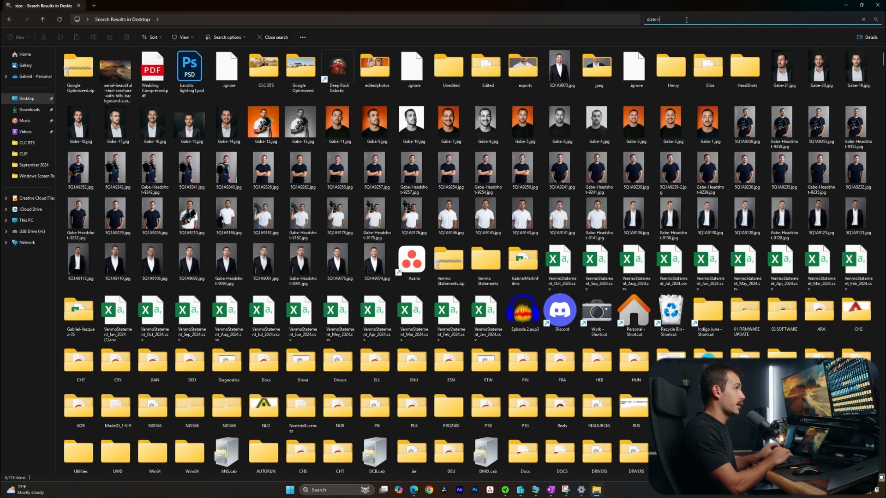
Step: Refine the query to size over 1 GB and select the four DaVinci Resolve zips
{"action": "type", "text": "1gb"}
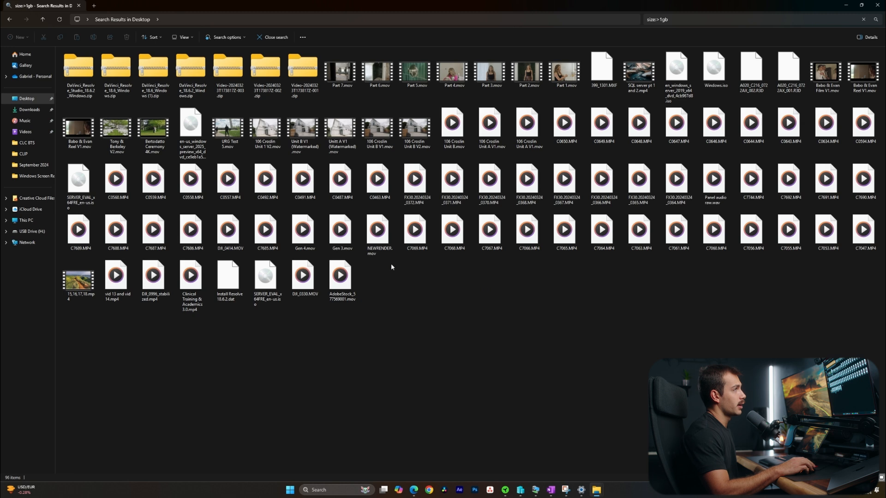
{"action": "mouse_move", "coordinate": [404, 263]}
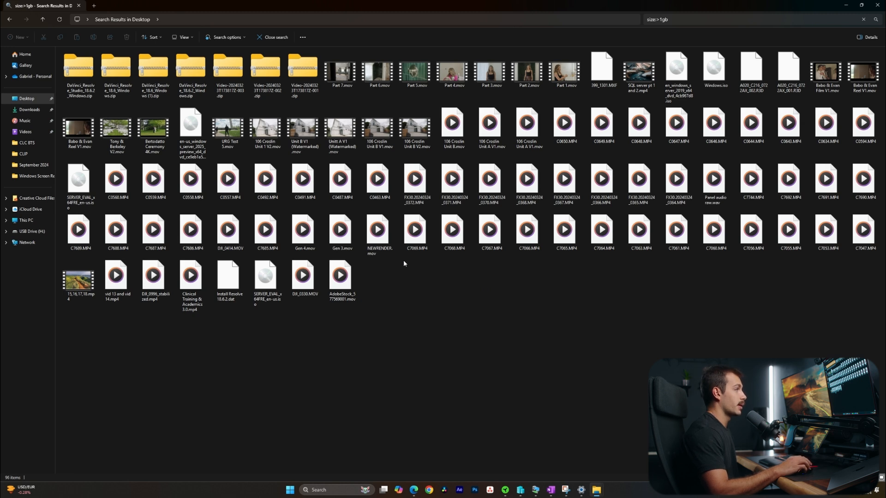
{"action": "left_click", "coordinate": [340, 180]}
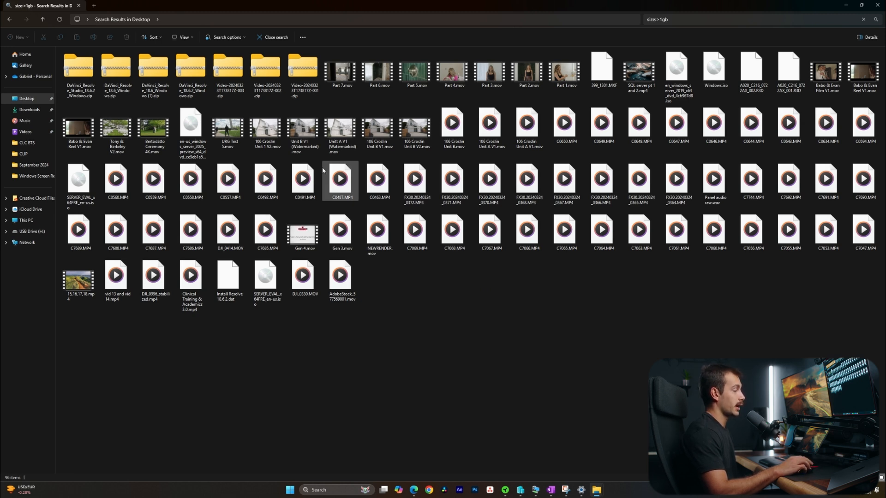
{"action": "left_click", "coordinate": [303, 70]}
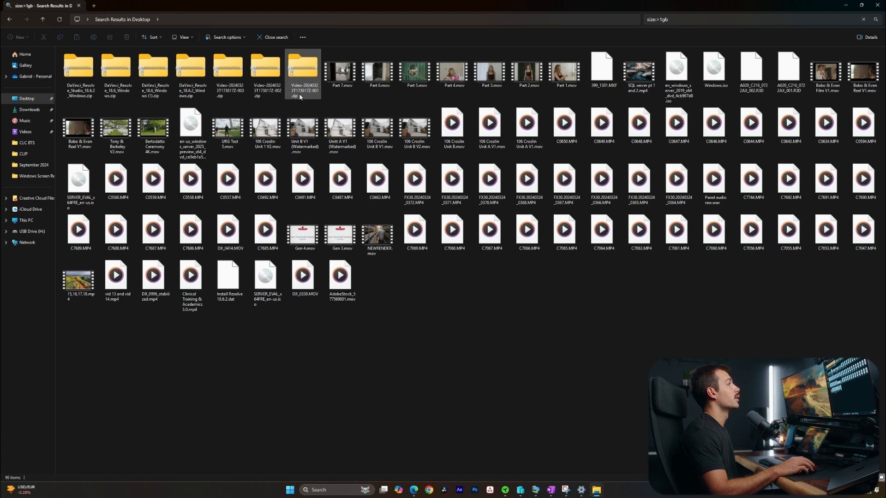
{"action": "left_click", "coordinate": [79, 69]}
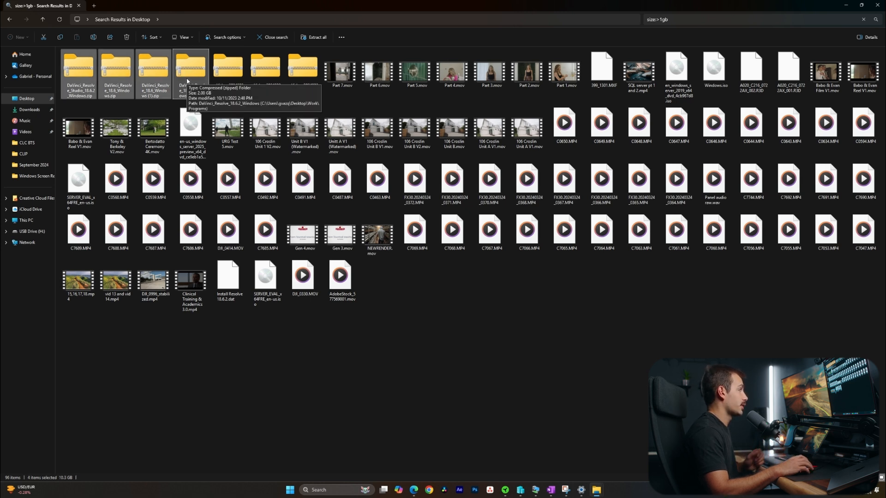
Step: Delete the selected DaVinci Resolve zips, then select more large video files
{"action": "right_click", "coordinate": [189, 69]}
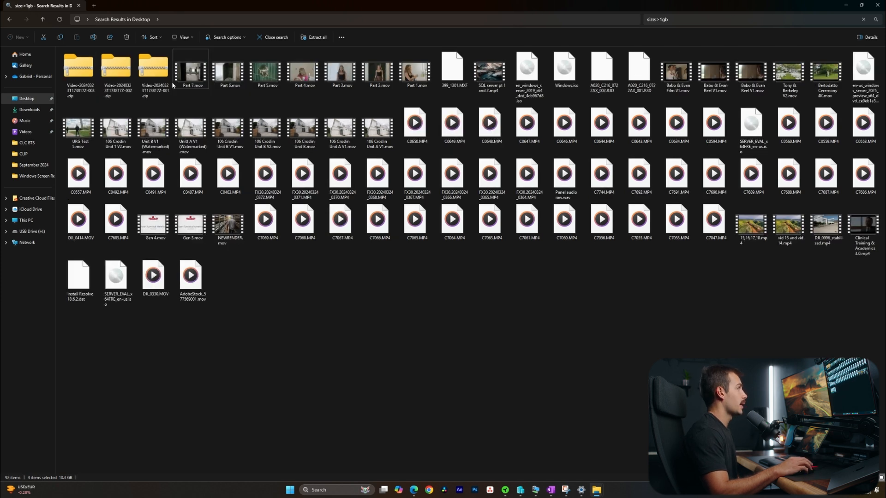
{"action": "left_click", "coordinate": [115, 69]}
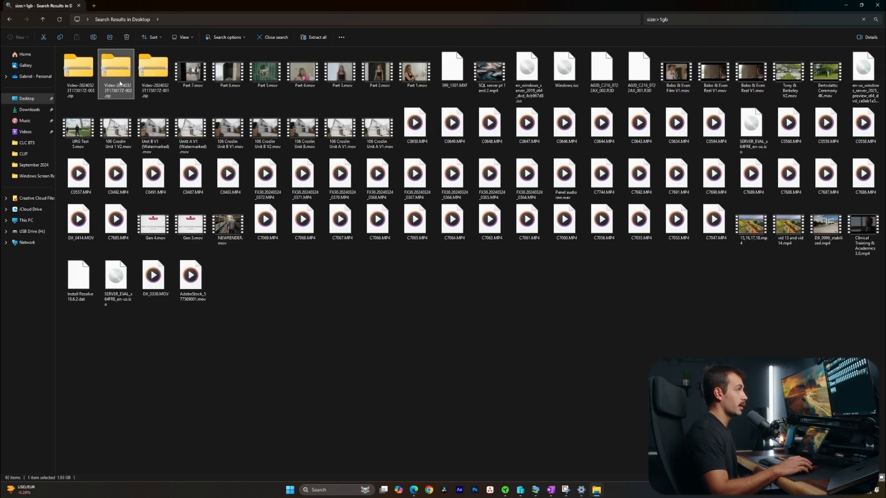
{"action": "mouse_move", "coordinate": [74, 64]}
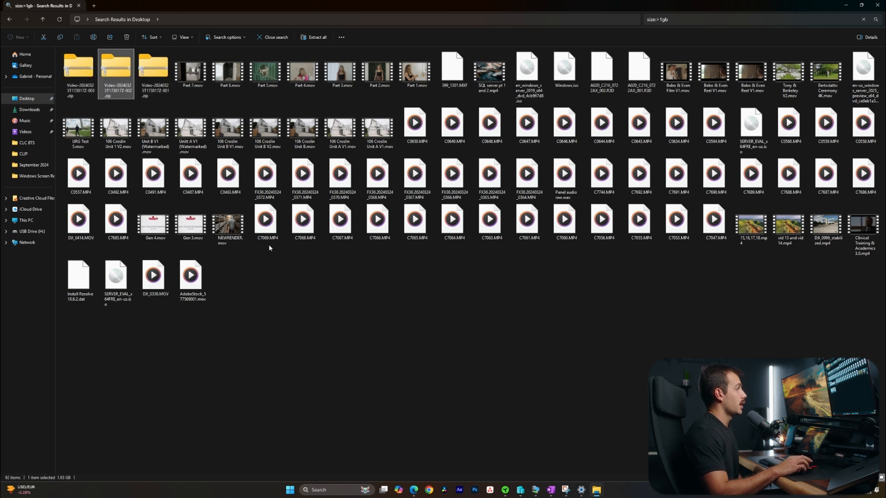
{"action": "left_click", "coordinate": [190, 221]}
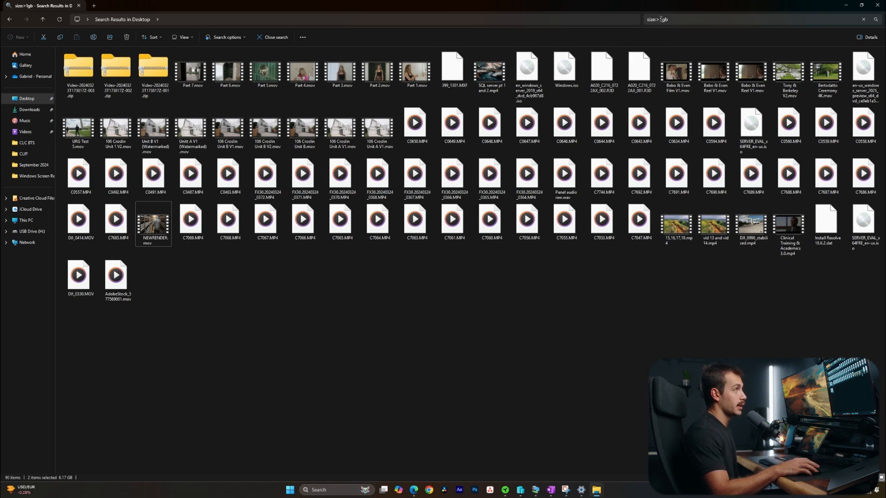
{"action": "mouse_move", "coordinate": [675, 4]}
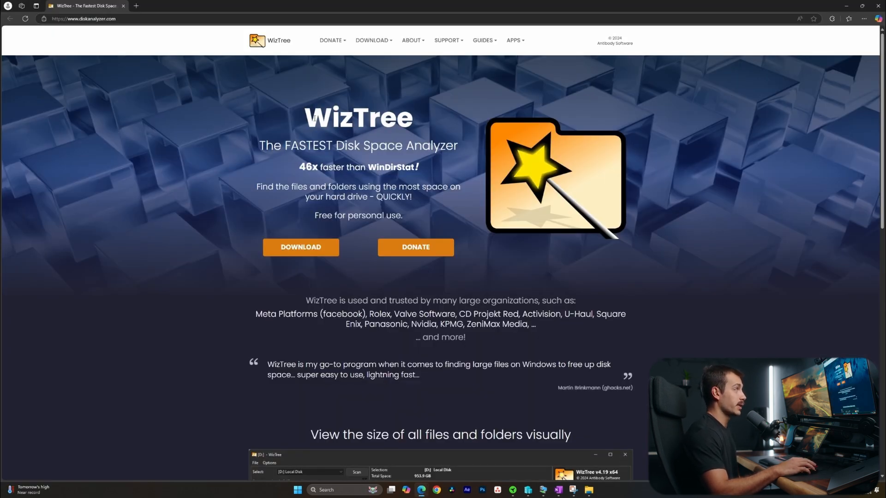
{"action": "mouse_move", "coordinate": [279, 129]}
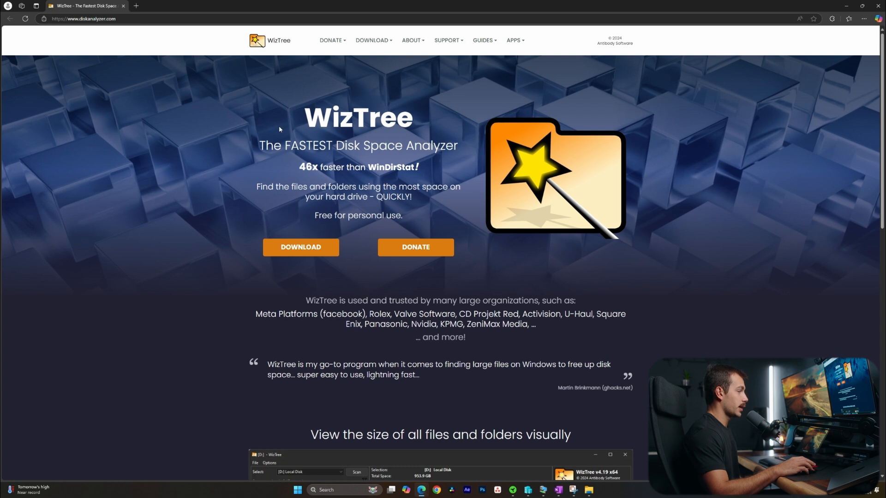
{"action": "scroll", "scroll_direction": "down", "scroll_amount": 3}
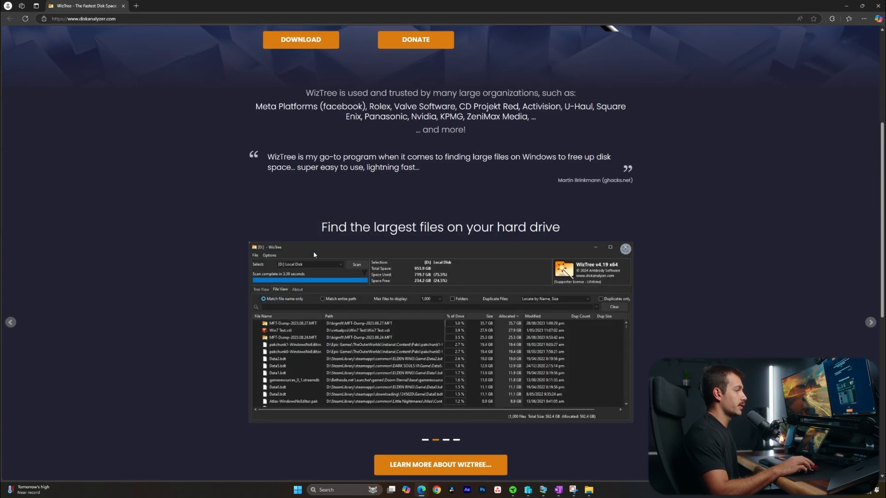
{"action": "scroll", "scroll_direction": "down", "scroll_amount": 3}
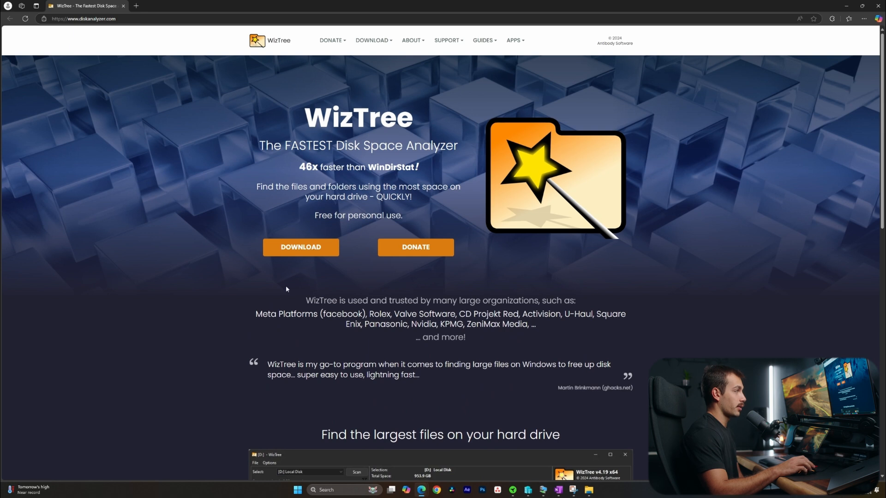
Step: Download the WizTree installer from its download page and run the setup file
{"action": "left_click", "coordinate": [301, 247]}
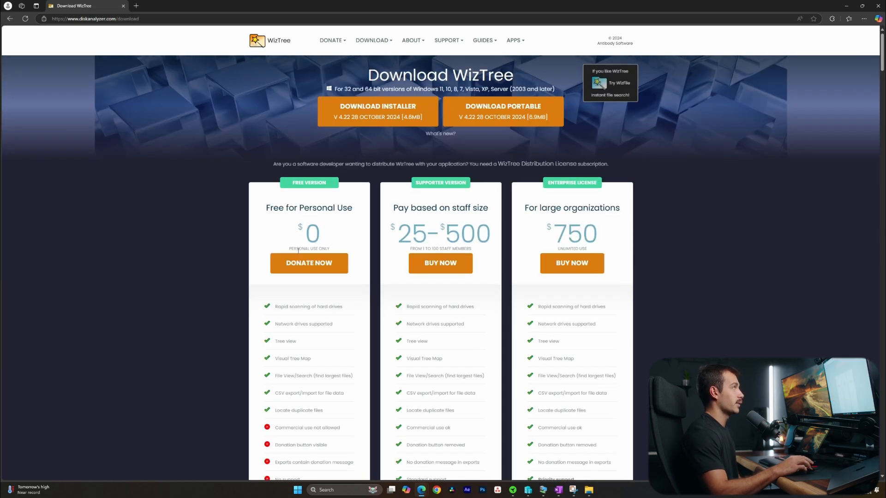
{"action": "mouse_move", "coordinate": [309, 263]}
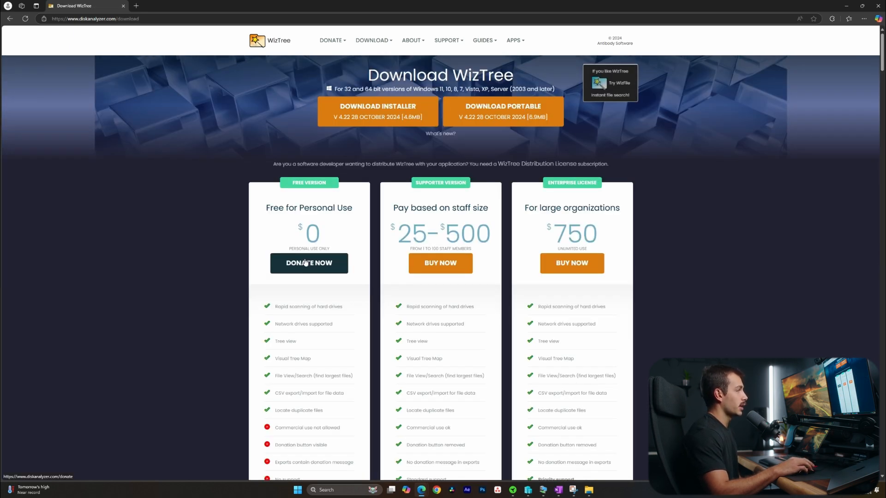
{"action": "left_click", "coordinate": [309, 263]}
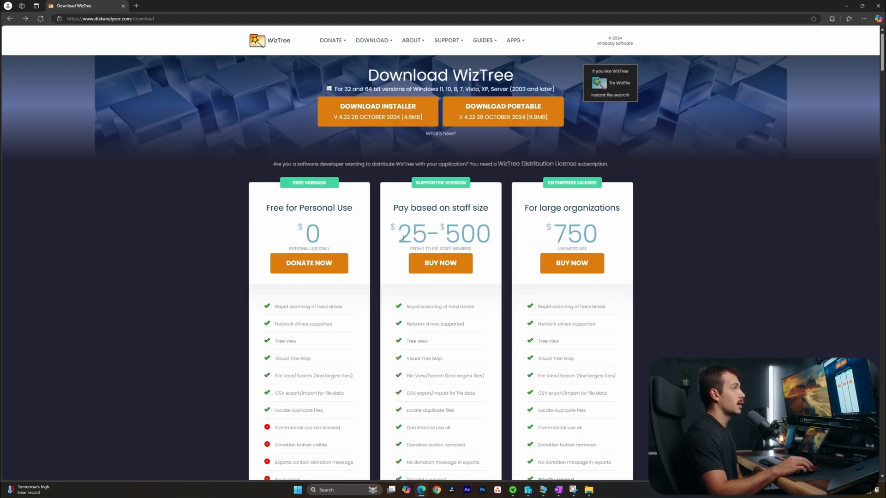
{"action": "left_click", "coordinate": [377, 111]}
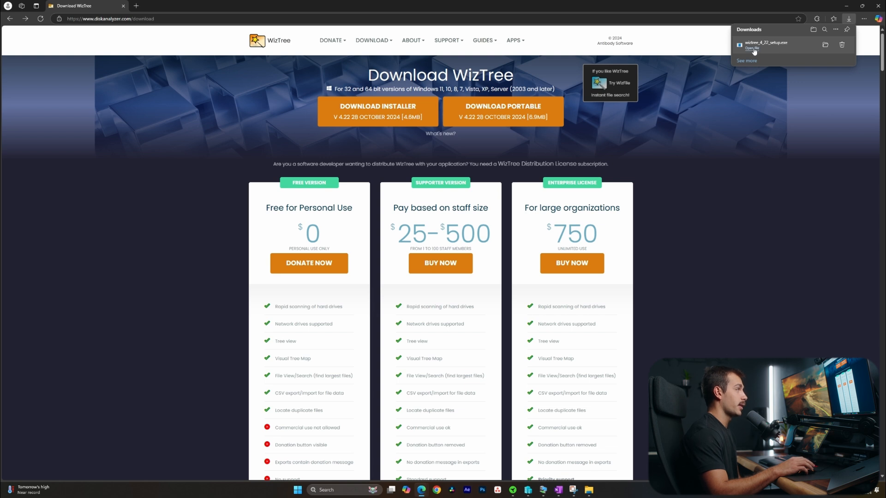
{"action": "left_click", "coordinate": [749, 49]}
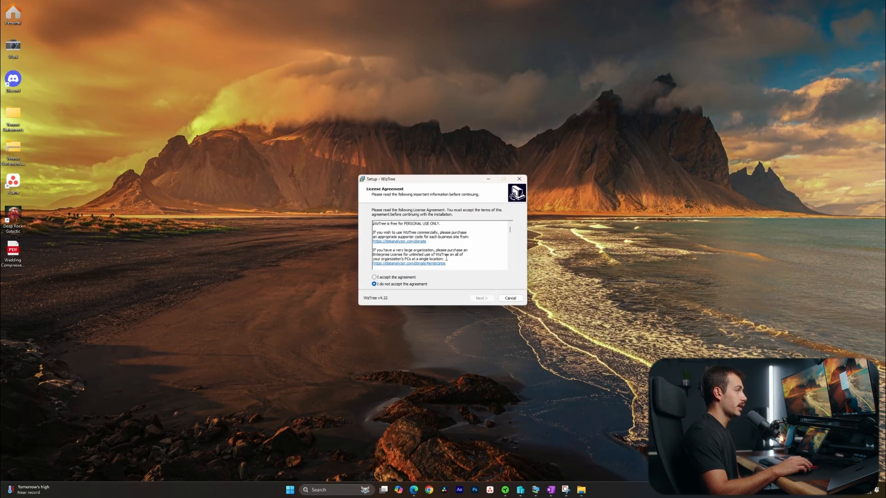
Step: Accept the license, keep the default folder, install WizTree 4.22 and launch it
{"action": "left_click", "coordinate": [481, 298]}
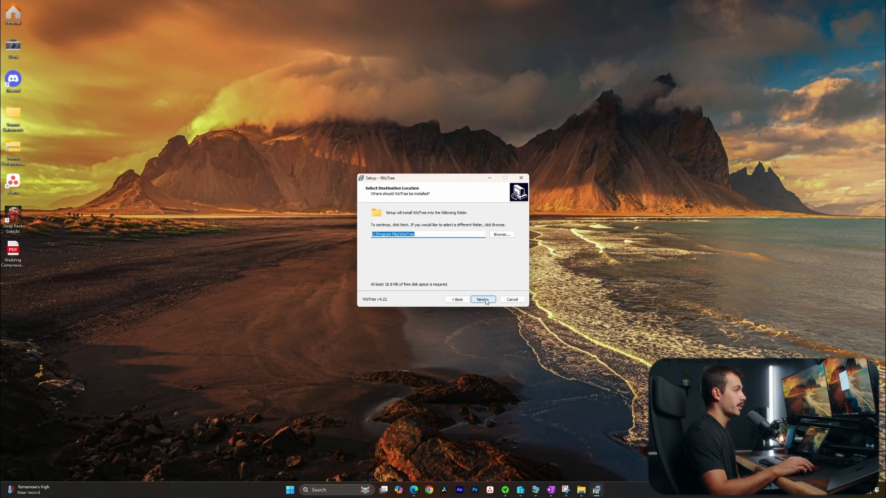
{"action": "left_click", "coordinate": [482, 299]}
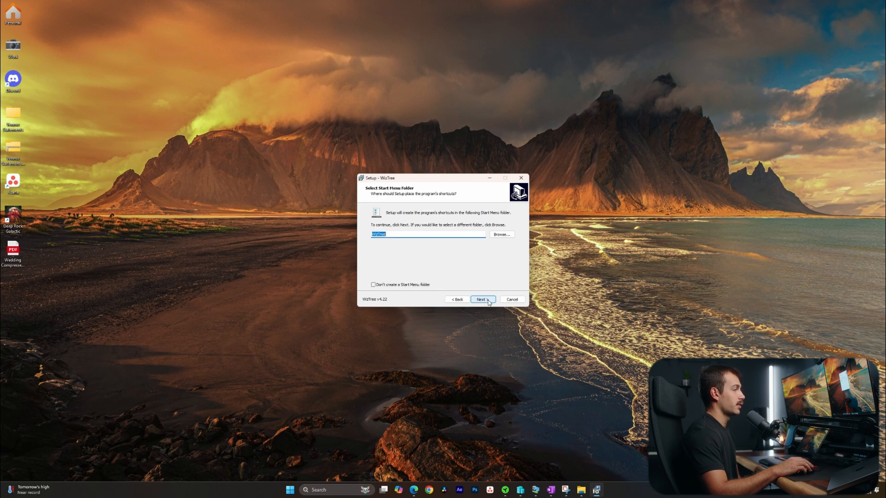
{"action": "left_click", "coordinate": [483, 300]}
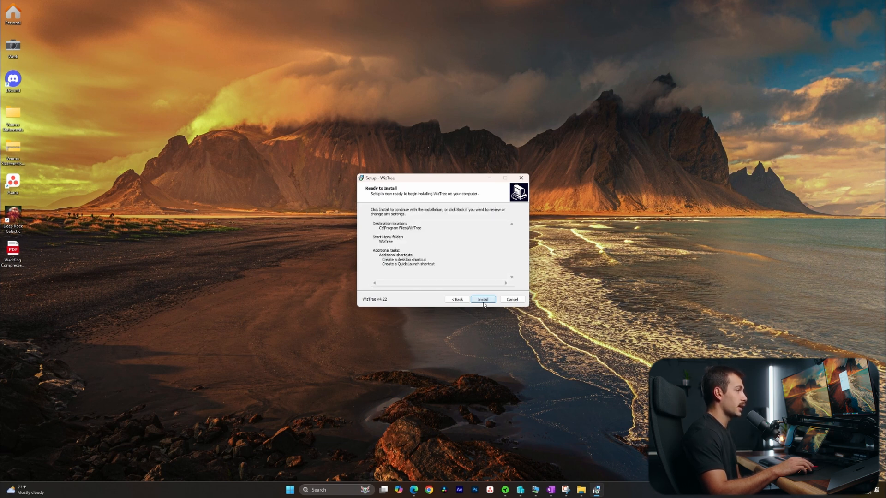
{"action": "left_click", "coordinate": [483, 299]}
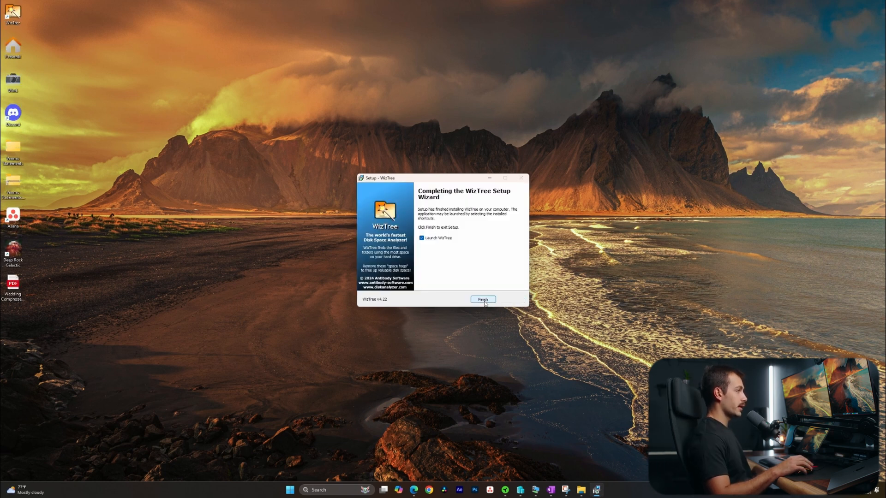
{"action": "left_click", "coordinate": [483, 299]}
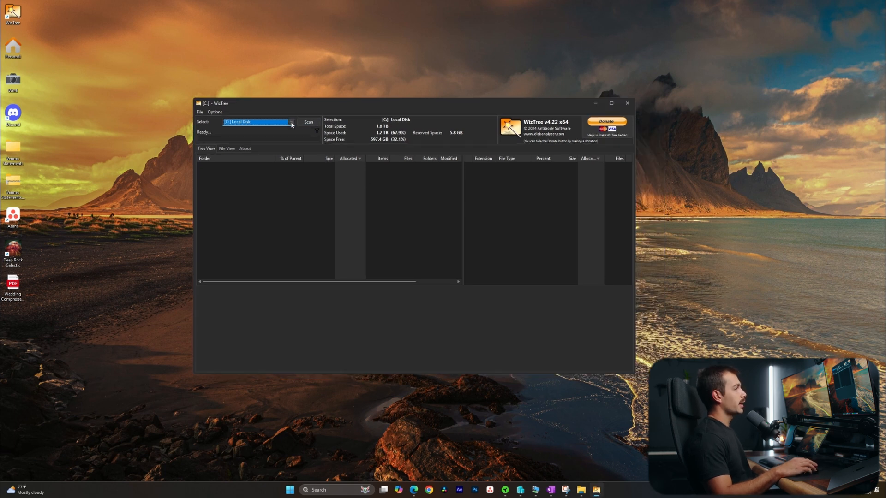
Step: Choose [C:] Local Disk in WizTree and scan it
{"action": "left_click", "coordinate": [291, 121]}
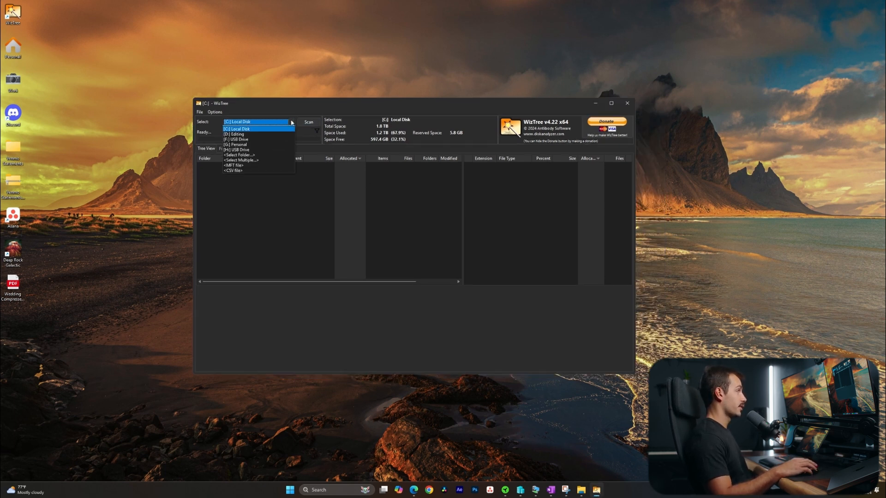
{"action": "left_click", "coordinate": [235, 128]}
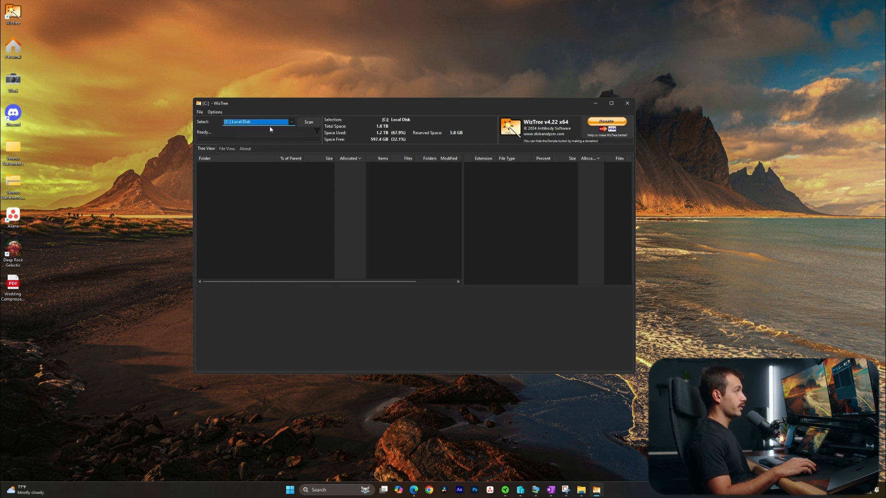
{"action": "left_click", "coordinate": [308, 121]}
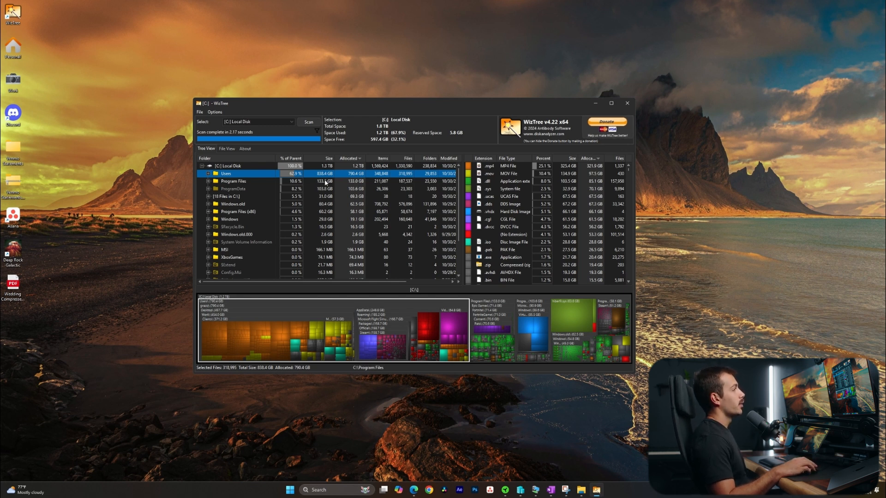
Step: Expand Users, the profile folder, AppData and Roaming in the tree view
{"action": "left_click", "coordinate": [232, 181]}
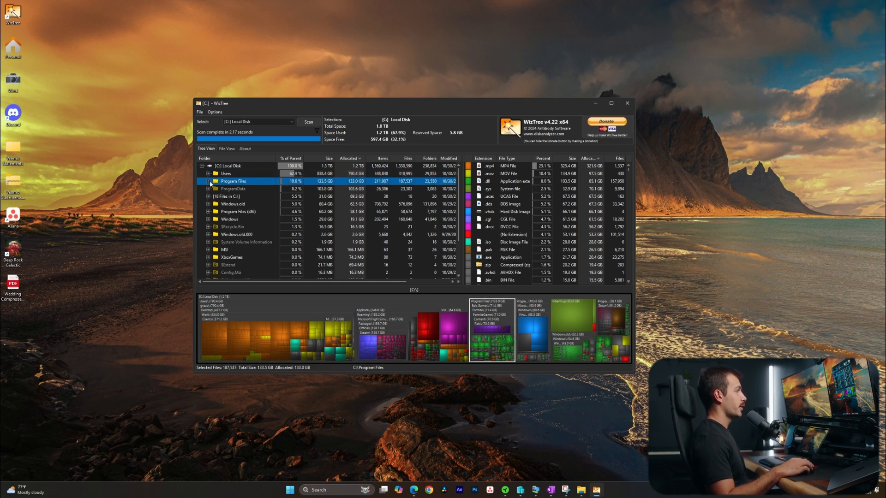
{"action": "left_click", "coordinate": [232, 173]}
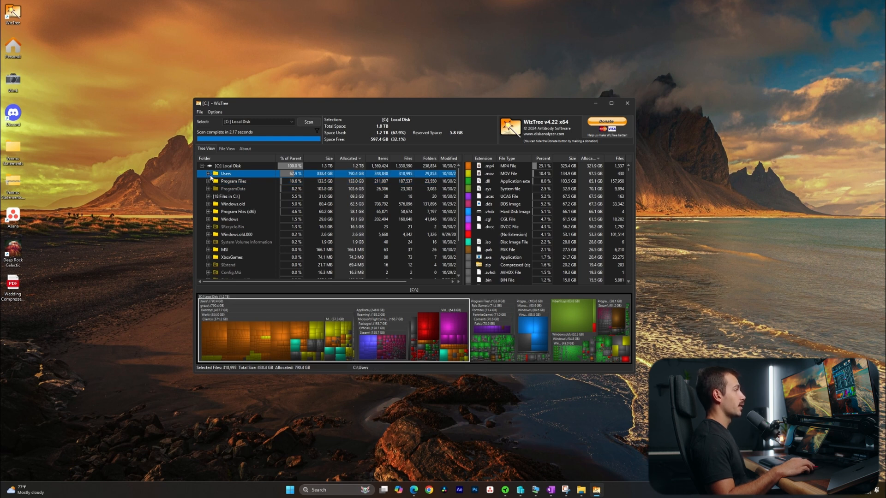
{"action": "left_click", "coordinate": [208, 173]}
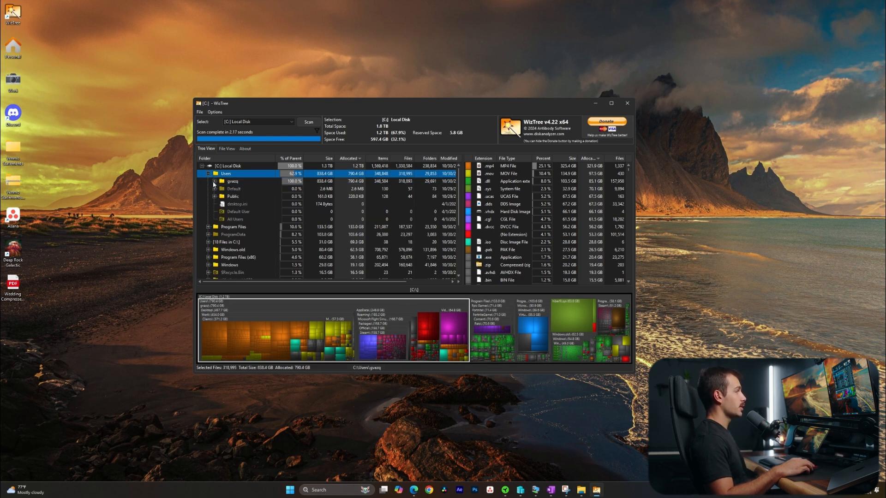
{"action": "left_click", "coordinate": [238, 188]}
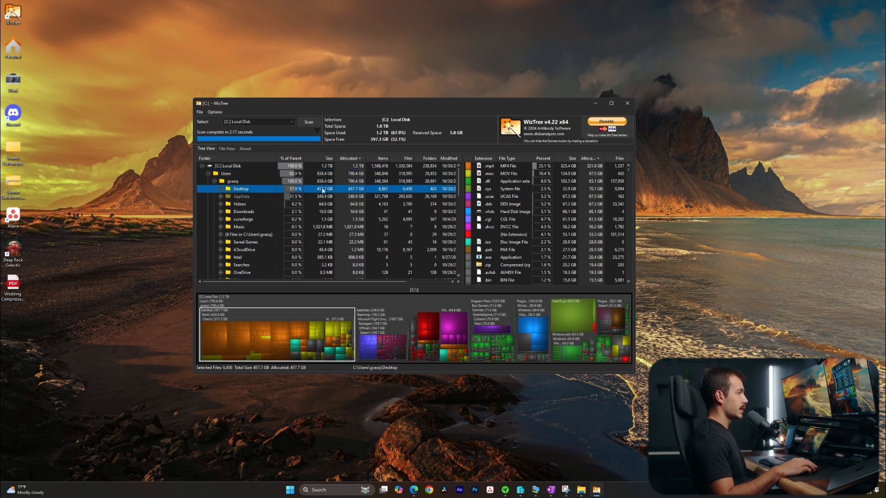
{"action": "left_click", "coordinate": [241, 196]}
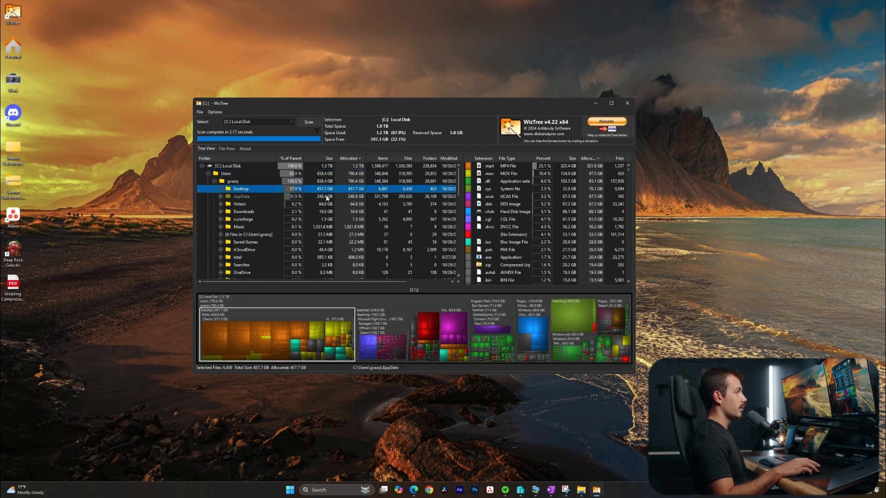
{"action": "left_click", "coordinate": [221, 196]}
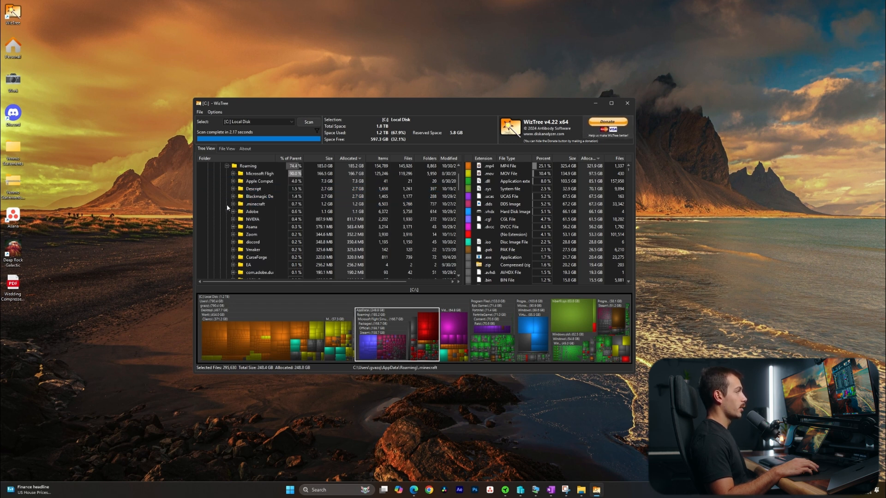
Step: Inspect the Roaming subfolders, then expand Local > Packages to view its folder sizes
{"action": "left_click", "coordinate": [260, 173]}
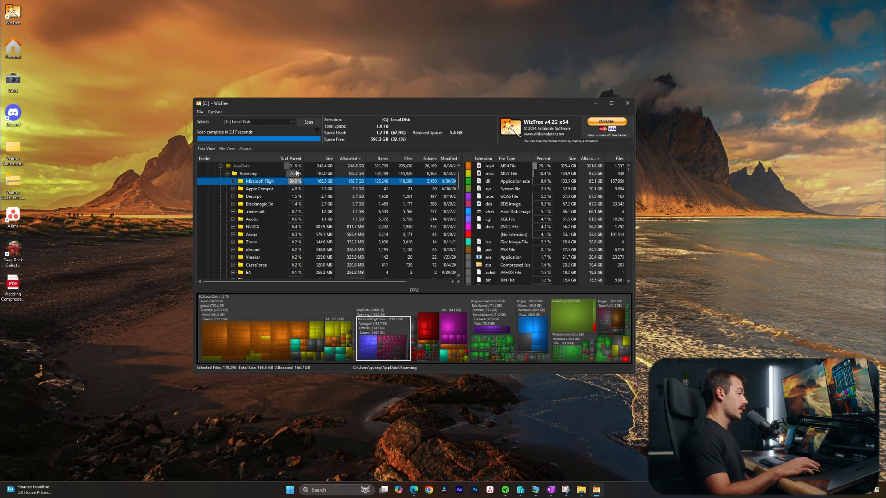
{"action": "left_click", "coordinate": [259, 180]}
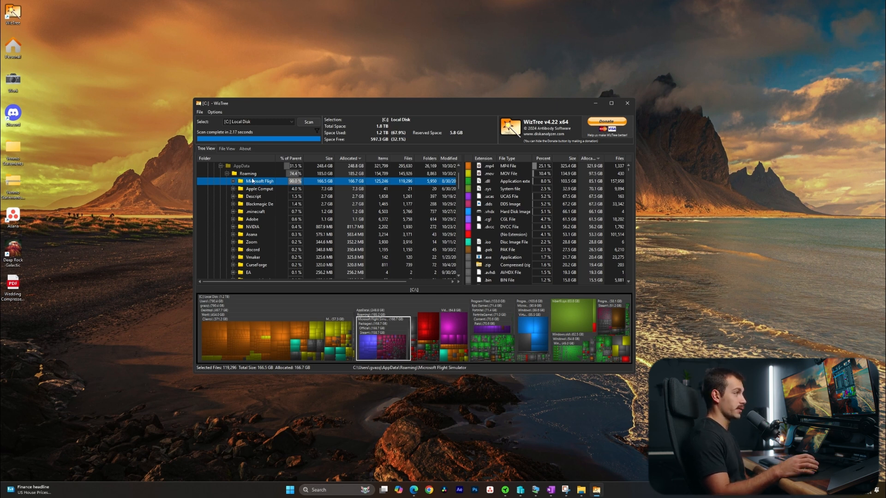
{"action": "left_click", "coordinate": [259, 189]}
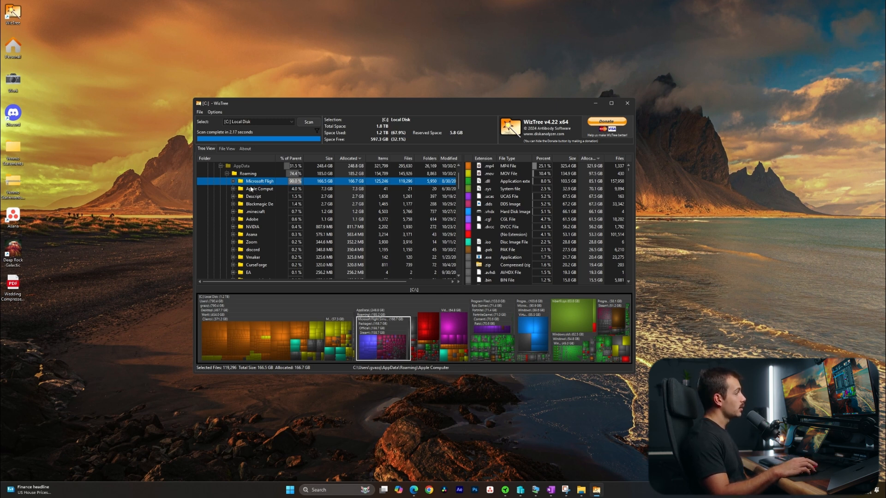
{"action": "left_click", "coordinate": [253, 197]}
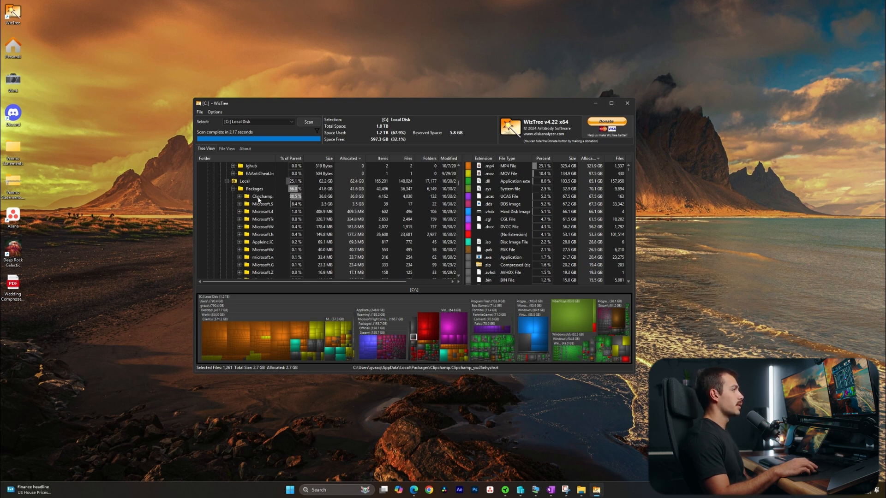
Step: Collapse the C: Local Disk folder tree to show the drive selection list
{"action": "left_click", "coordinate": [261, 196]}
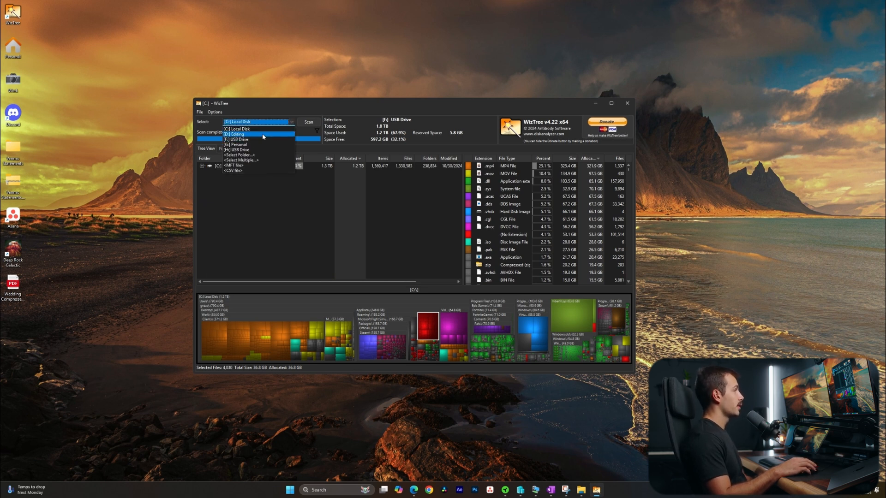
Step: Scan the D: Editing drive, expand July 2024 and select its largest project folder
{"action": "left_click", "coordinate": [234, 134]}
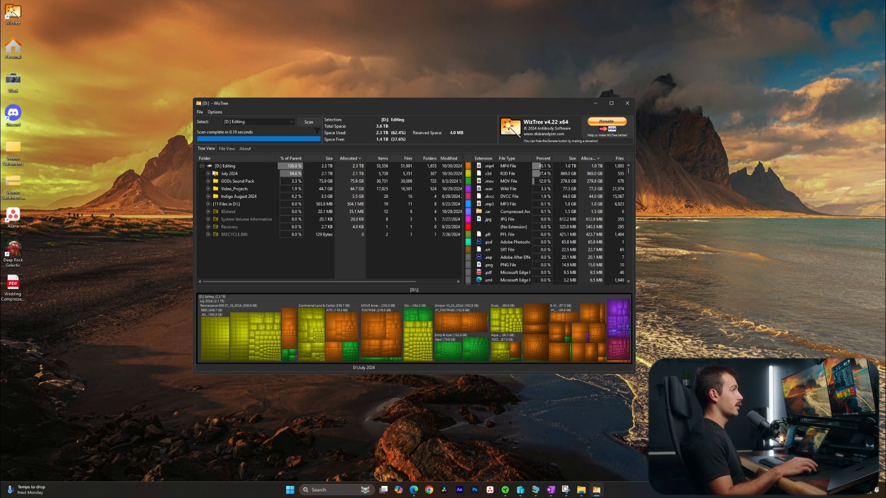
{"action": "left_click", "coordinate": [209, 173]}
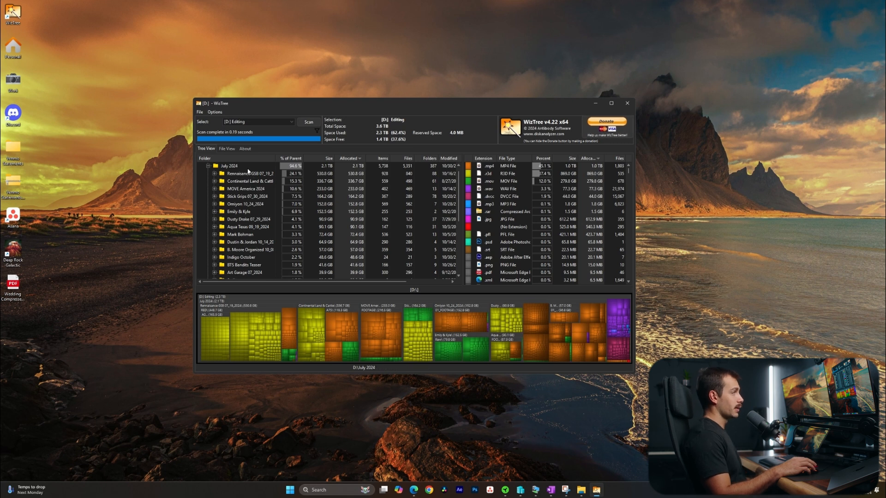
{"action": "left_click", "coordinate": [244, 173]}
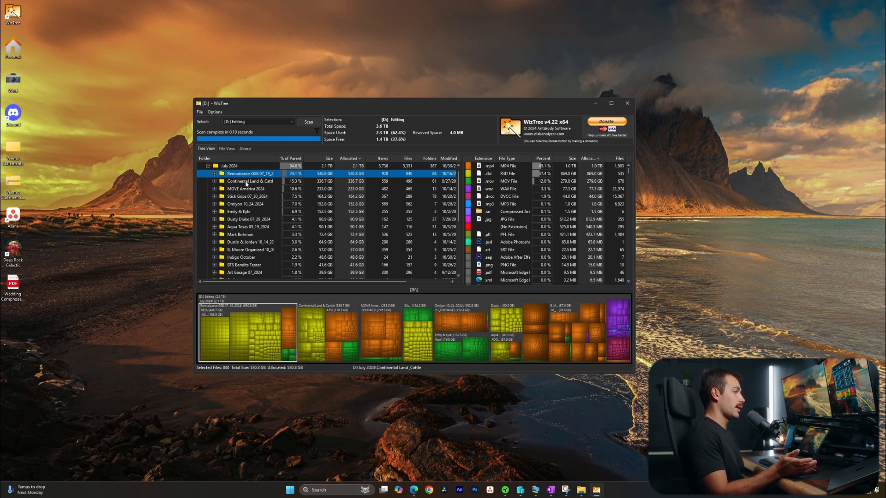
{"action": "left_click", "coordinate": [254, 174]}
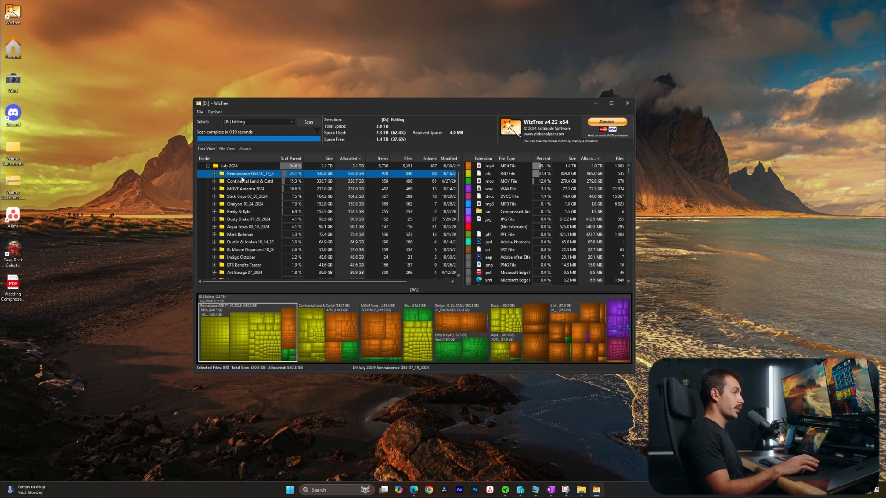